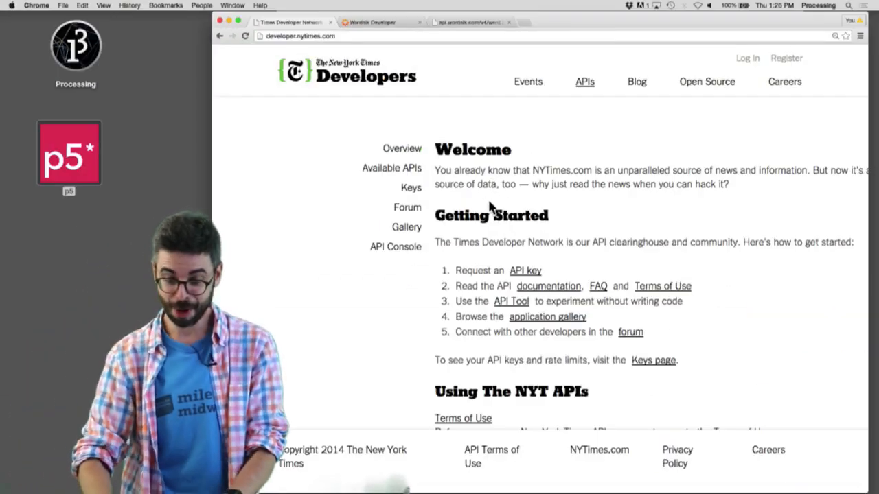
# Go to the API Tool from the Getting Started list to reach the API Console.
pyautogui.scroll(-3)
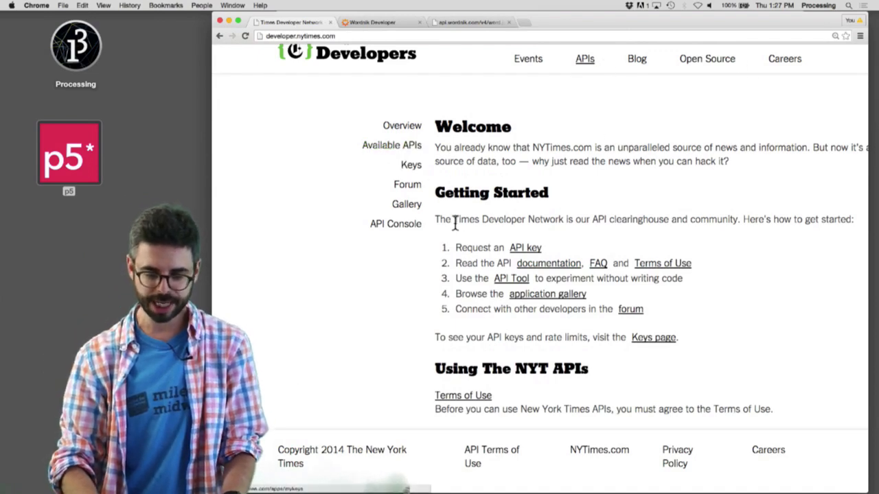
pyautogui.moveTo(511, 278)
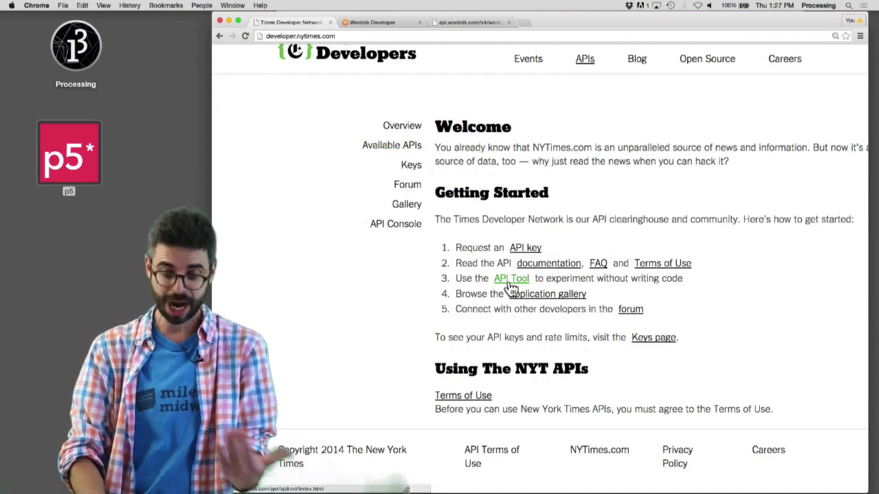
pyautogui.click(511, 278)
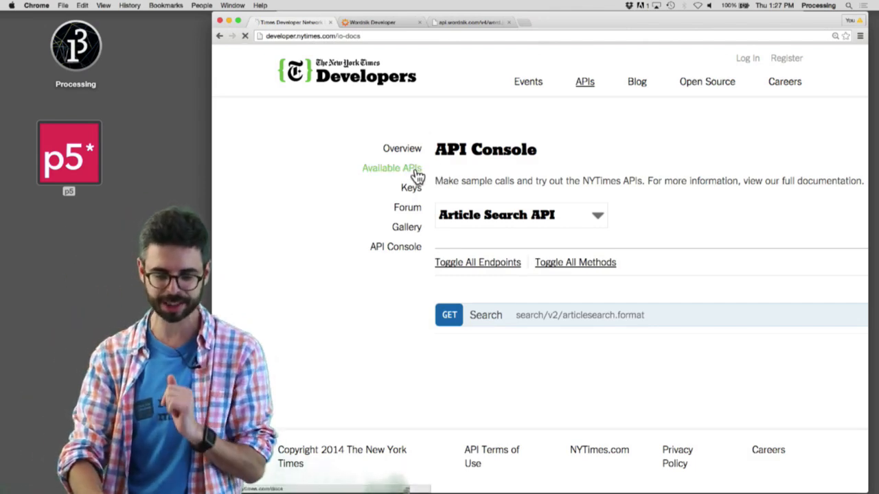
pyautogui.click(391, 167)
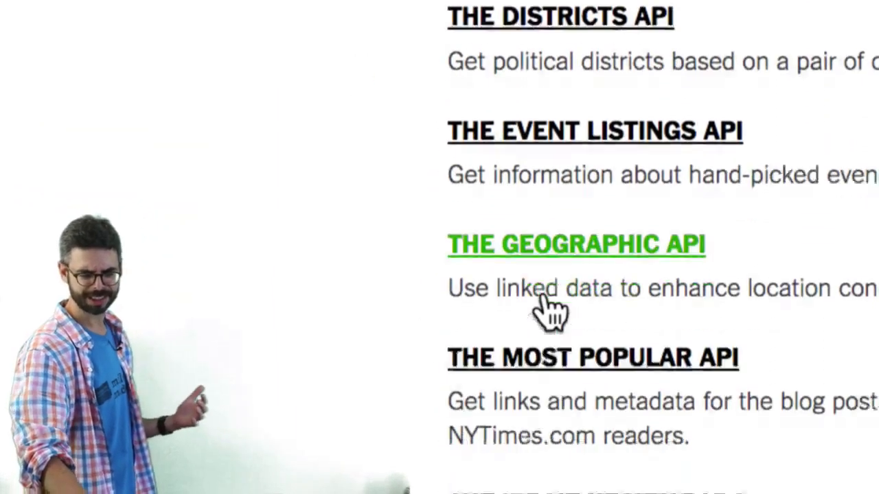
pyautogui.scroll(-3)
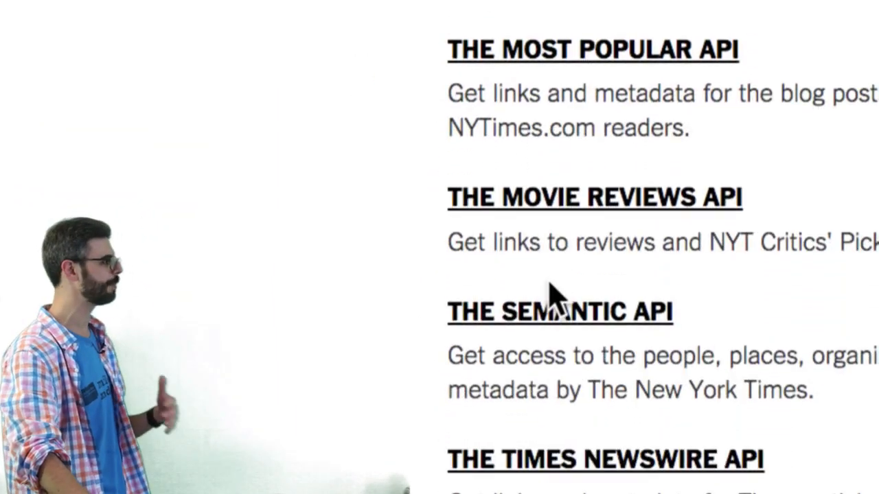
pyautogui.scroll(-3)
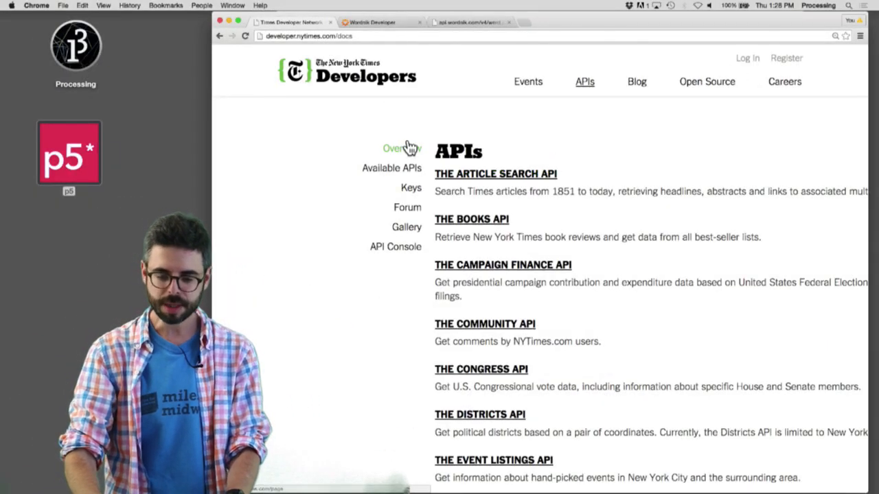
pyautogui.click(494, 173)
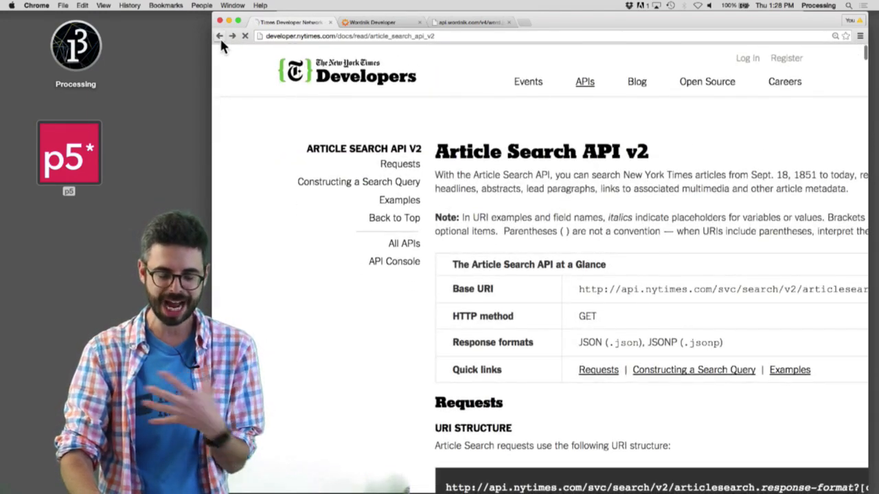
pyautogui.click(219, 36)
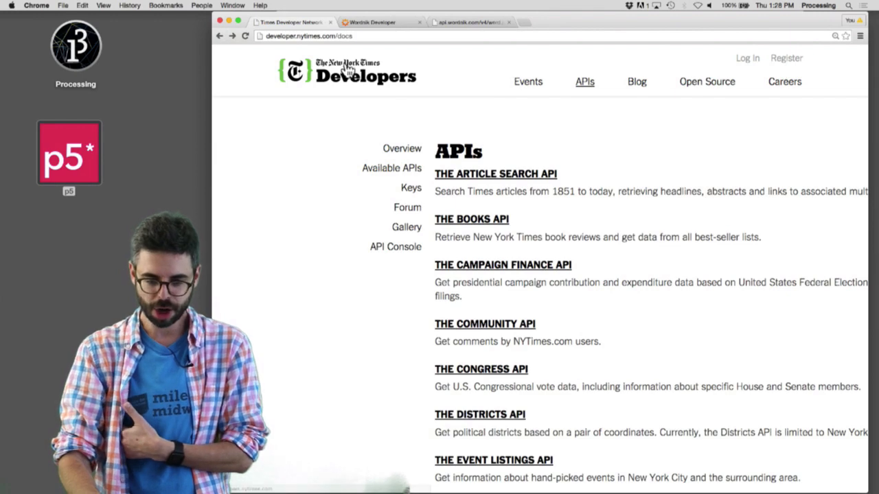
pyautogui.click(395, 247)
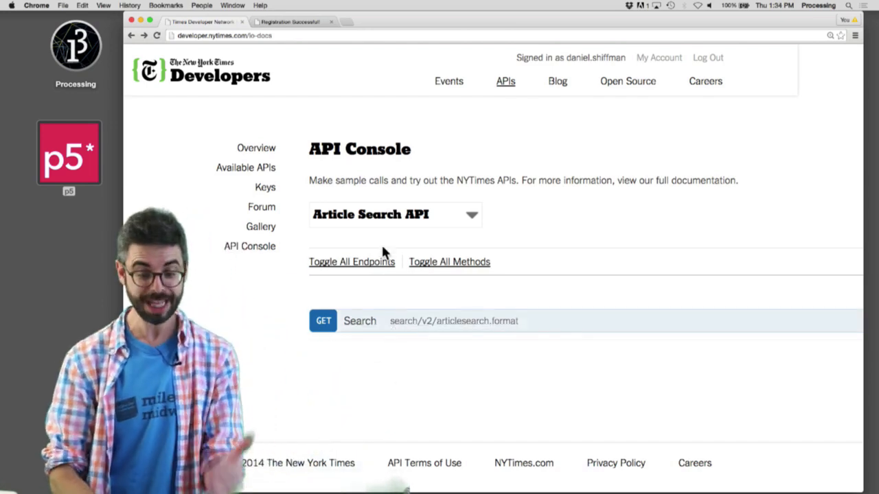
# Expand the GET Search endpoint row to show its parameter table.
pyautogui.click(395, 214)
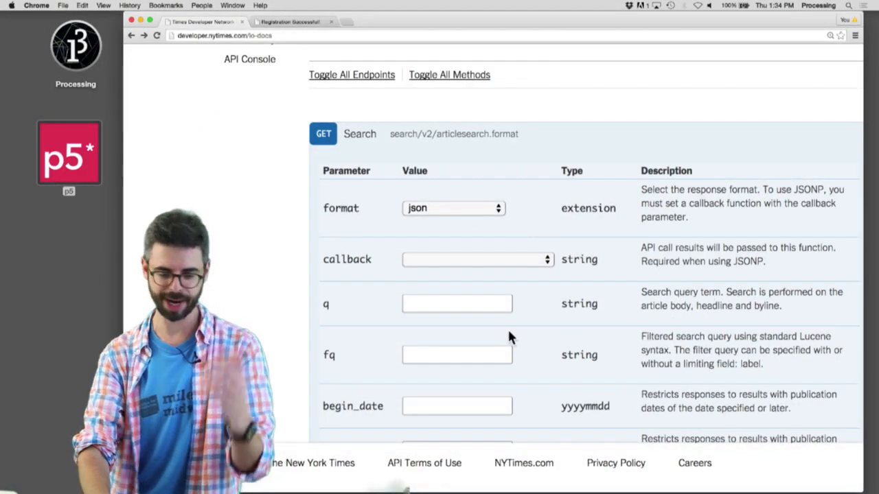
# Enter 'rainbow' as the q parameter and supply the api-key value.
pyautogui.write('r')
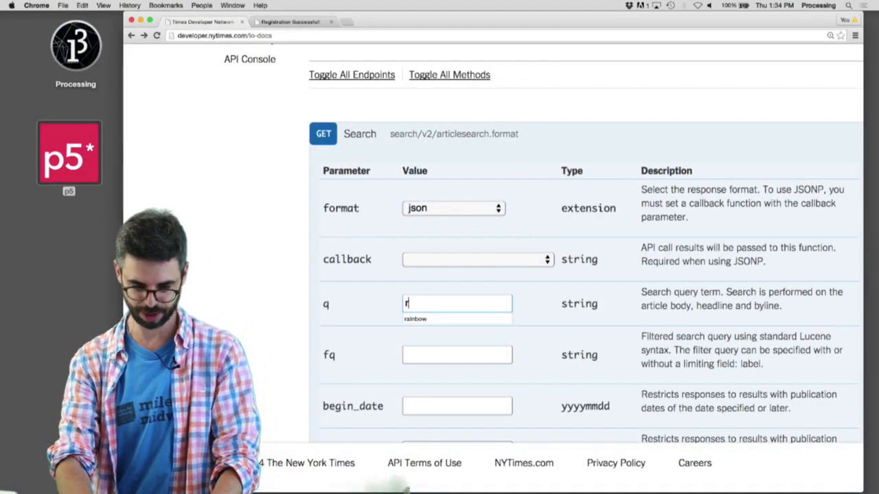
pyautogui.write('ainbow')
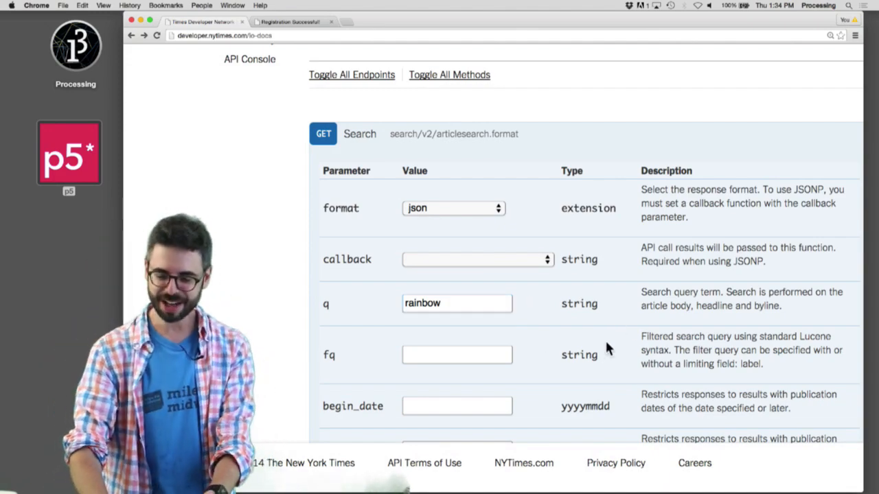
pyautogui.scroll(-3)
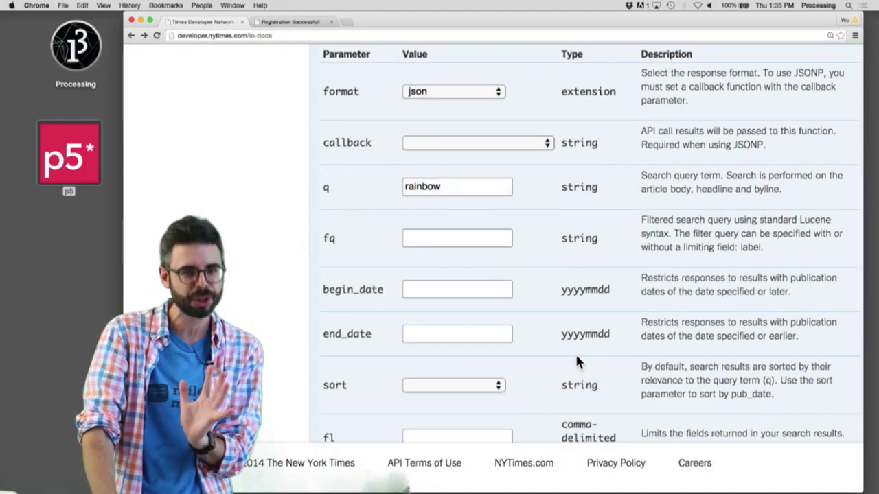
pyautogui.scroll(-3)
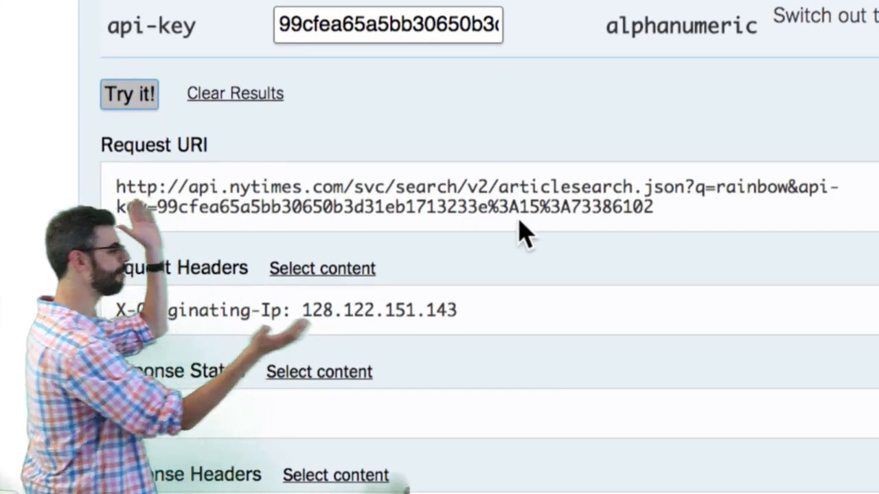
# Send the rainbow request with 'Try it!' and select the returned Request URI.
pyautogui.click(128, 94)
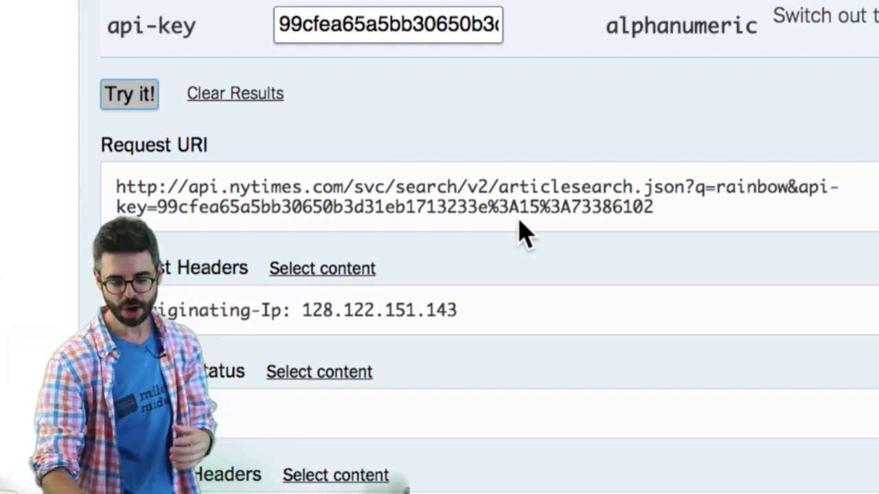
pyautogui.click(129, 94)
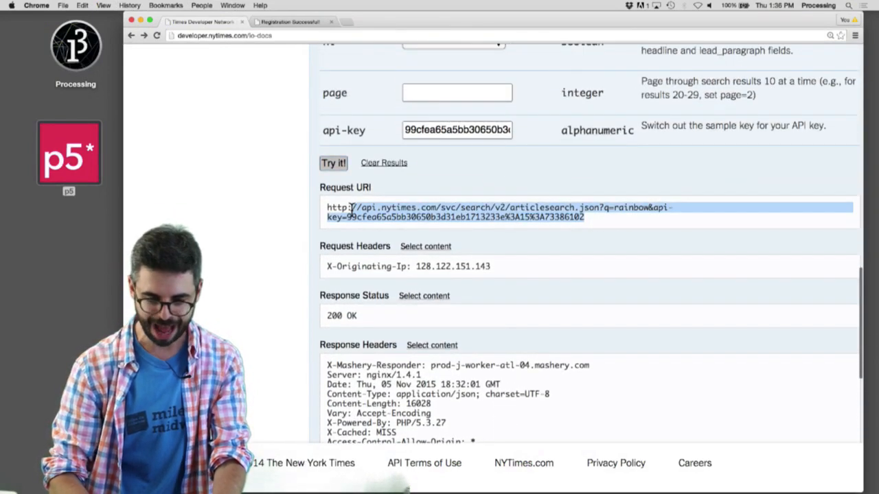
pyautogui.click(436, 21)
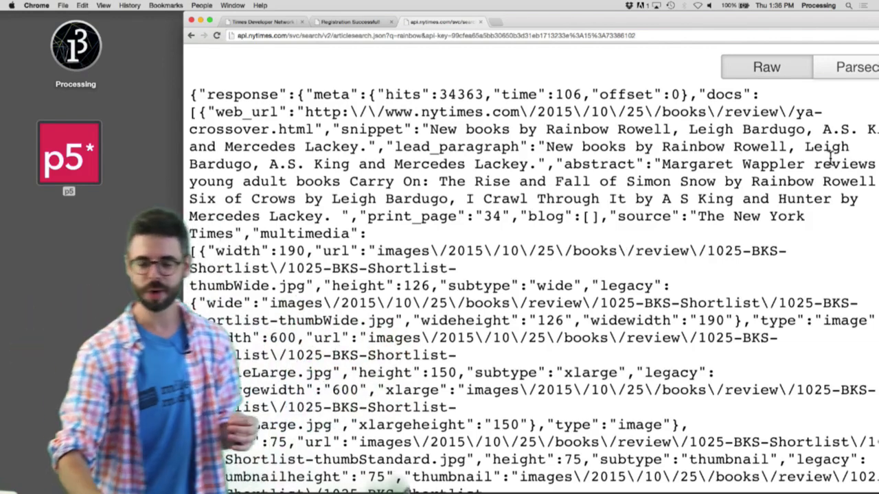
# Switch the JSON response to Parsed view and look through the meta and docs tree.
pyautogui.click(851, 67)
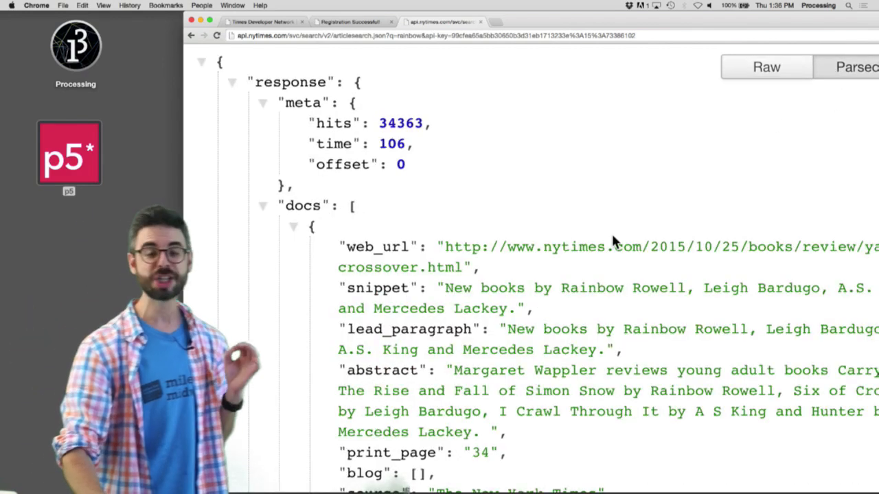
pyautogui.scroll(-3)
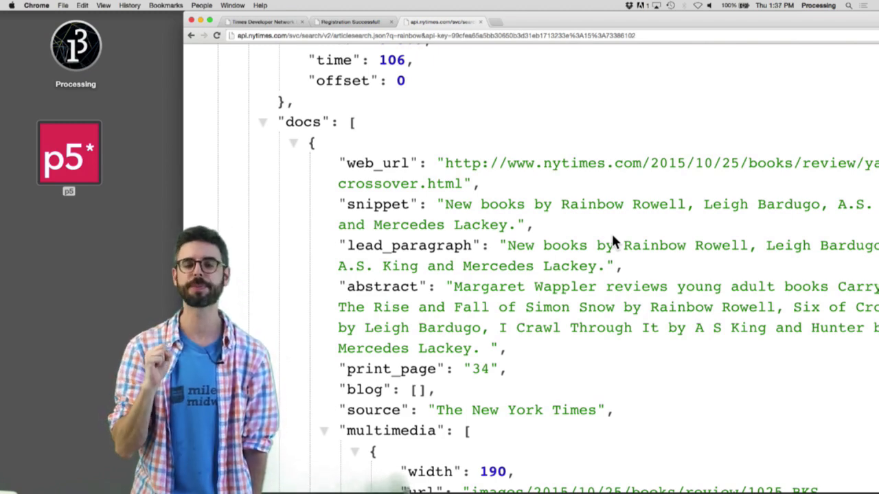
pyautogui.scroll(3)
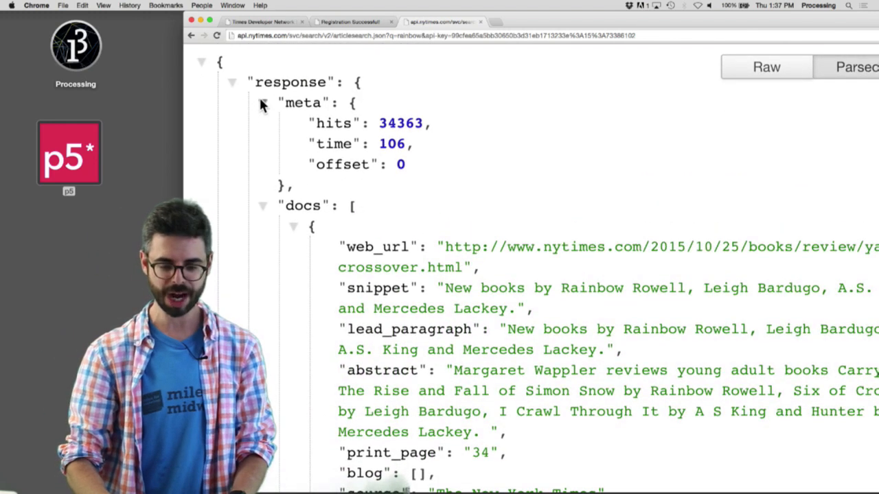
# Collapse meta, toggle the response object, and expand the docs array of articles.
pyautogui.click(232, 82)
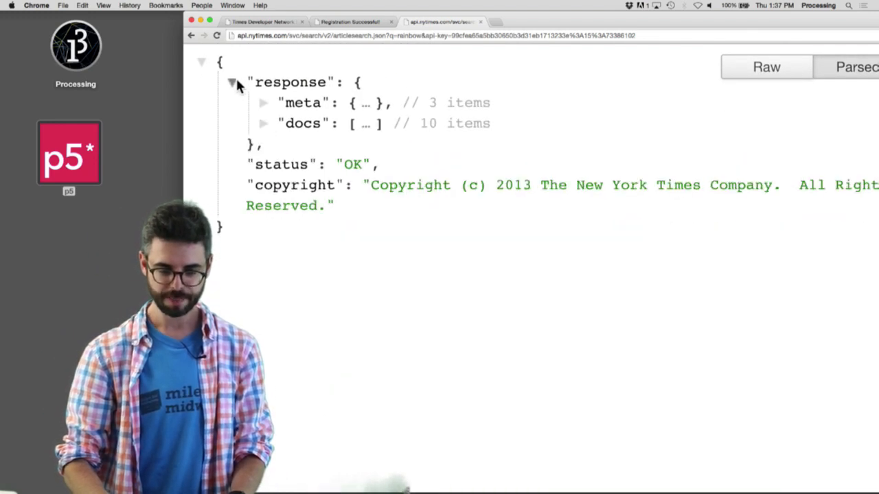
pyautogui.click(232, 81)
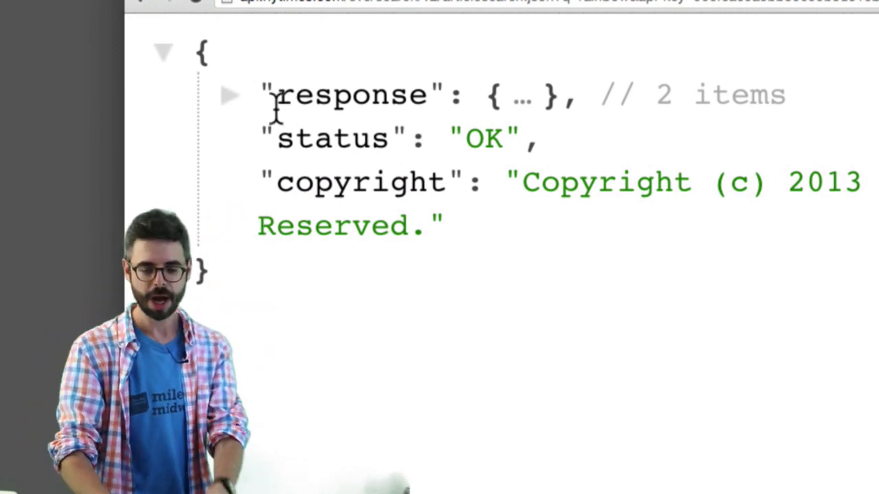
pyautogui.click(230, 95)
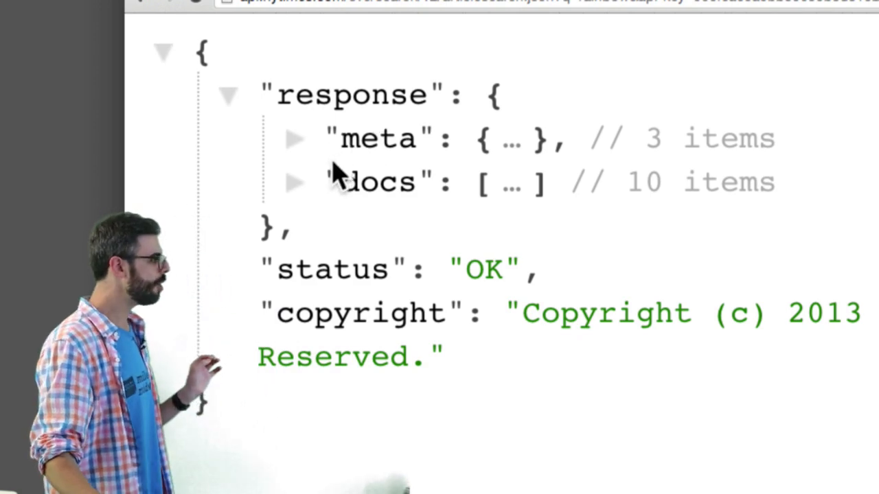
pyautogui.click(295, 181)
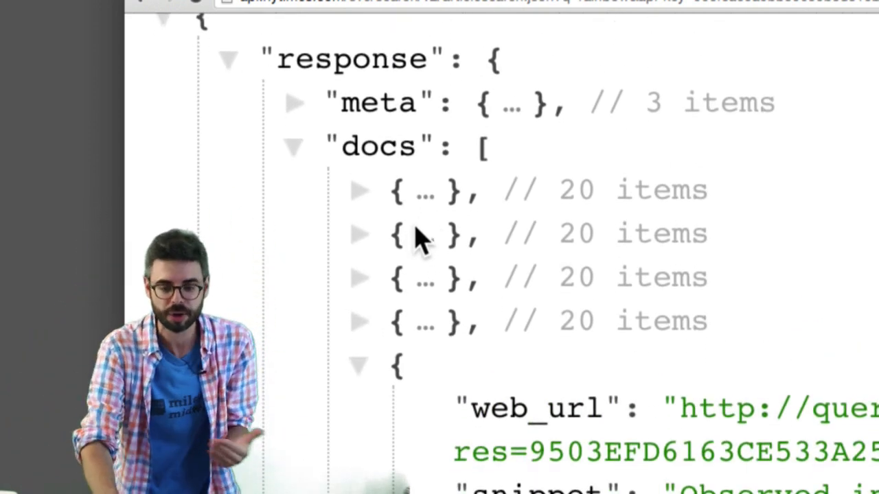
# Expand the first article's headline fields alongside its web_url, snippet and abstract.
pyautogui.scroll(-3)
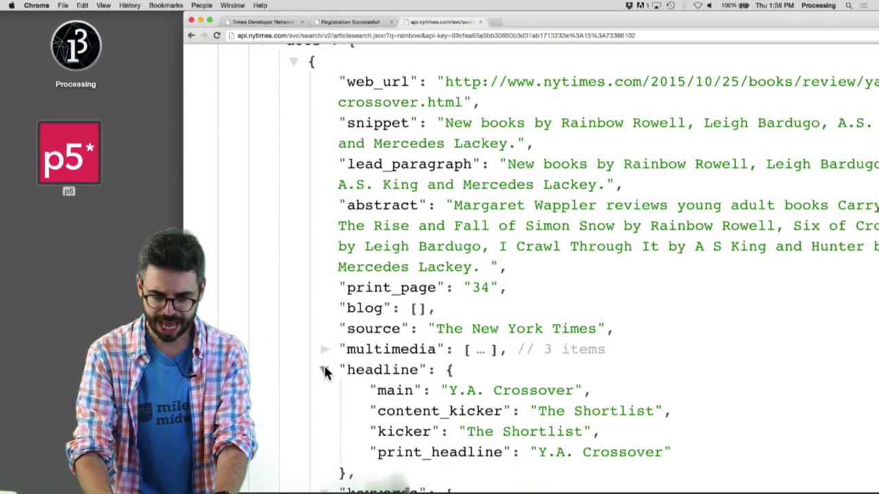
pyautogui.click(325, 370)
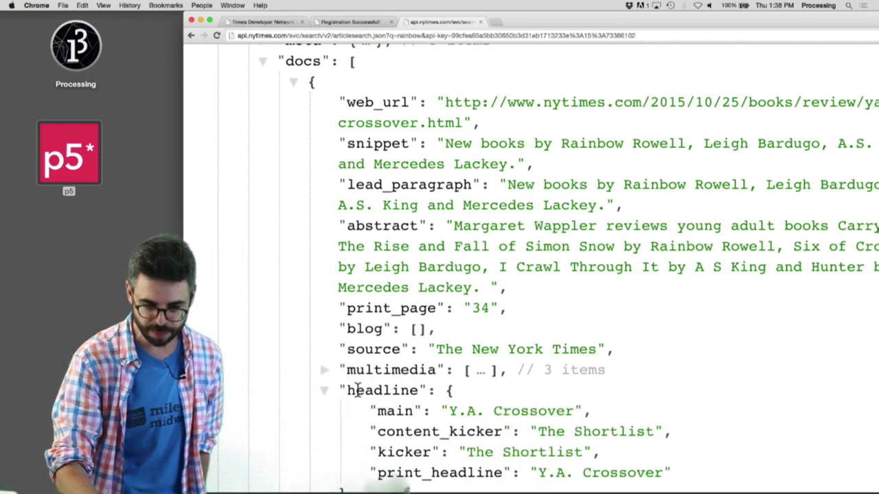
pyautogui.scroll(-3)
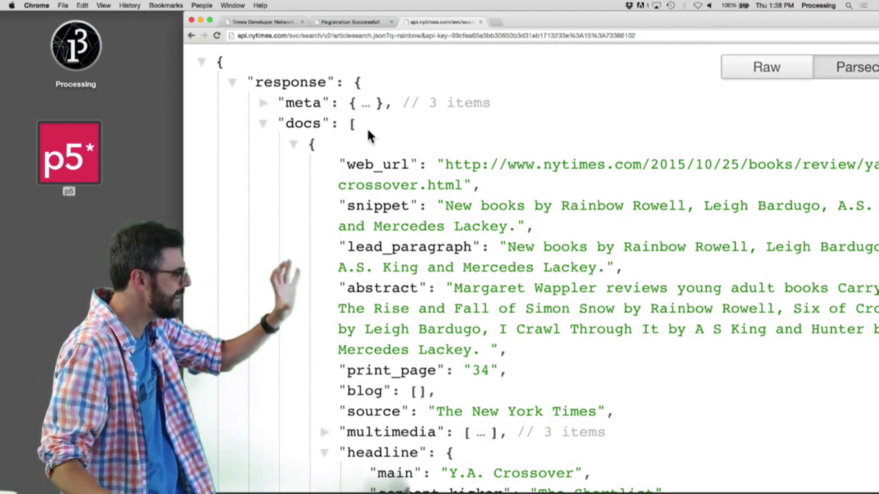
pyautogui.scroll(-3)
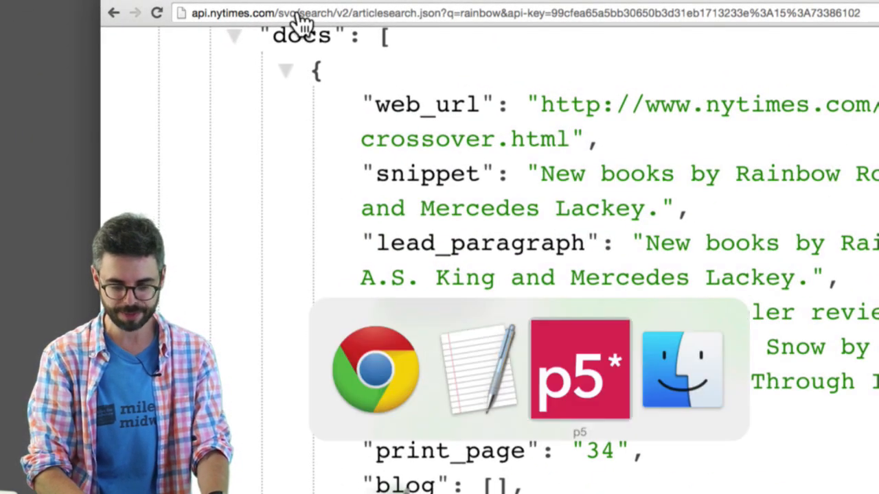
# Add loadJSON(url, gotData); after noCanvas() and declare var url = '' for the query address.
pyautogui.click(580, 371)
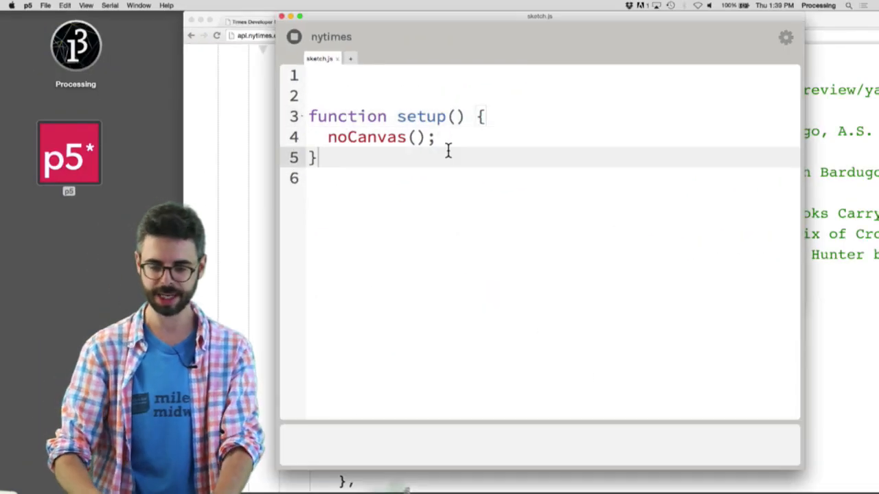
pyautogui.write('loadJS')
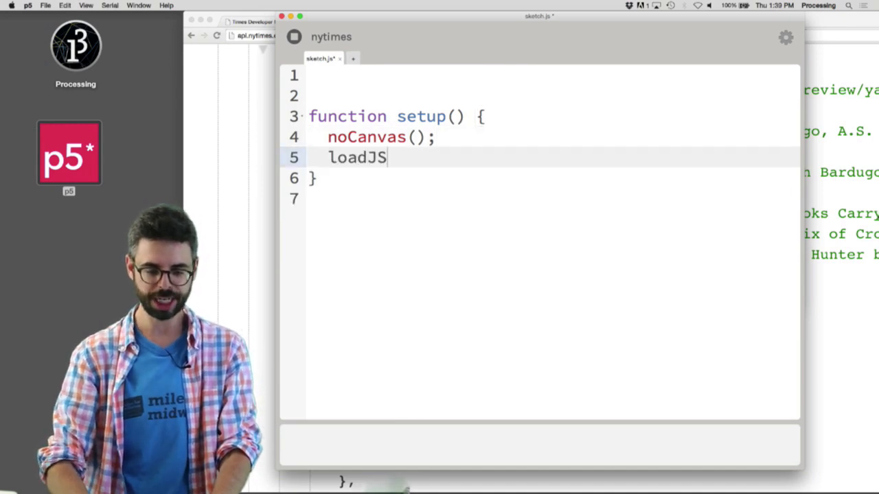
pyautogui.write('ON(url,')
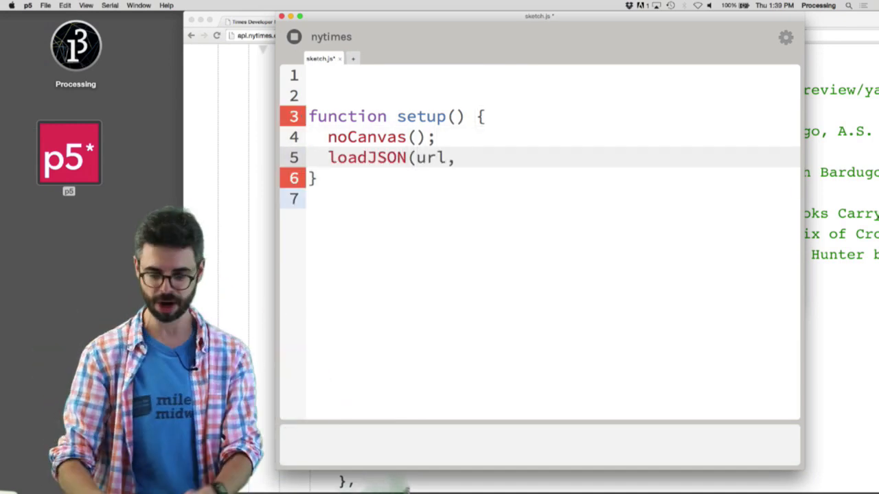
pyautogui.write('gotDat')
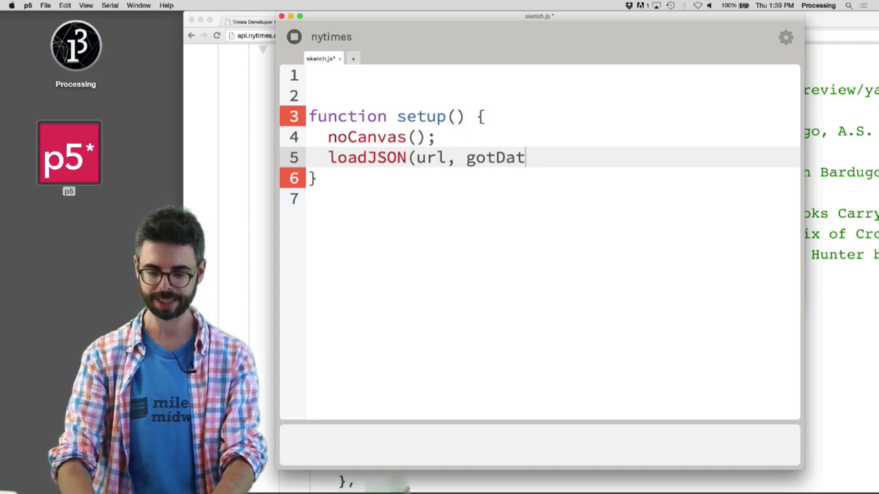
pyautogui.write('a);')
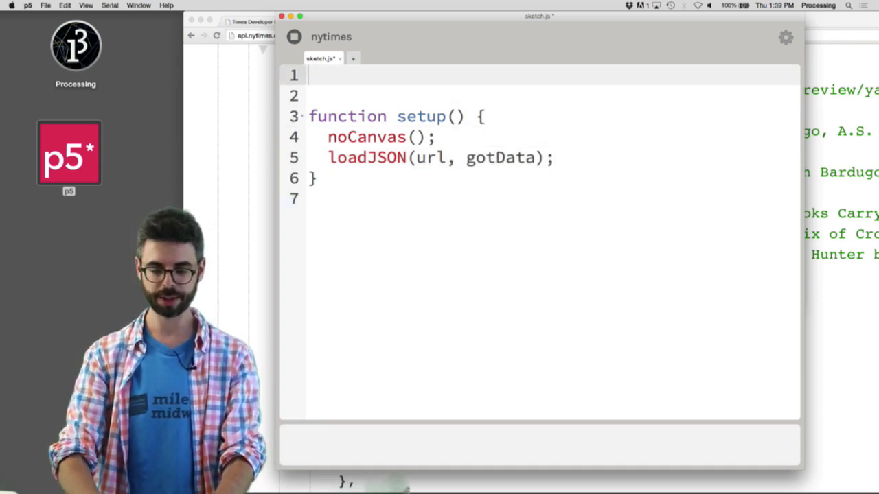
pyautogui.write("var url = ''")
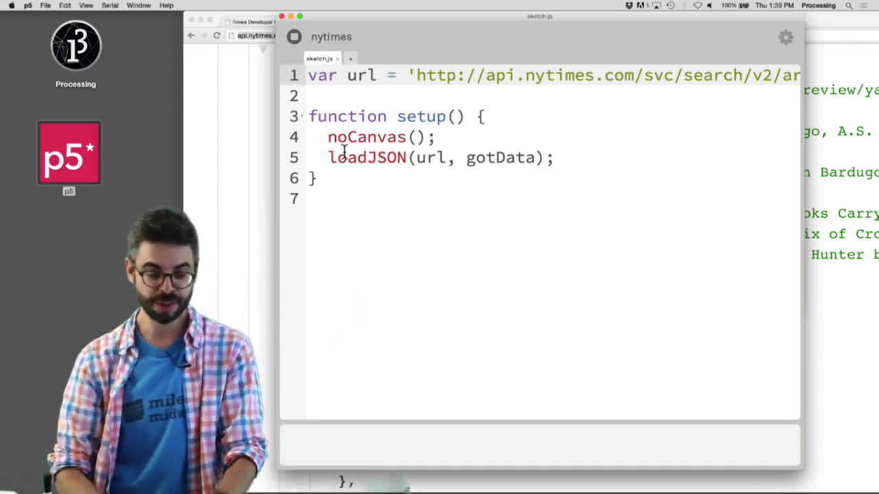
# Define function gotData() { println() } below setup as the load callback.
pyautogui.write('function')
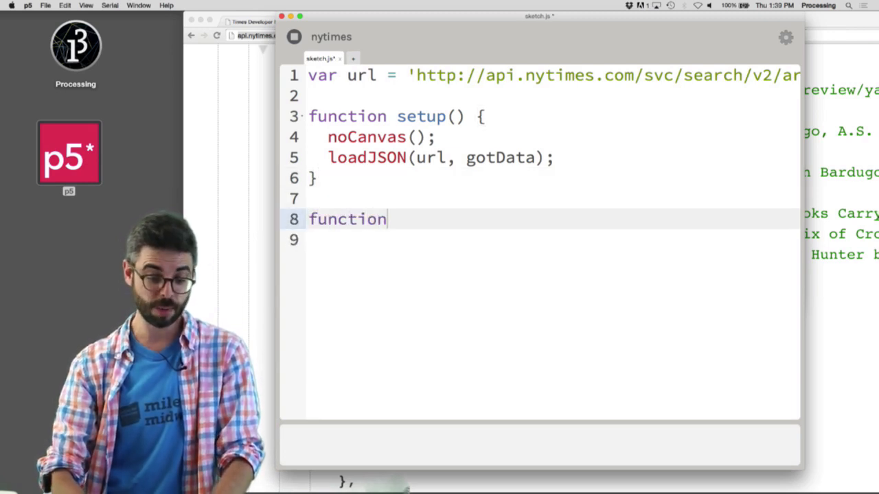
pyautogui.write('gotData() {')
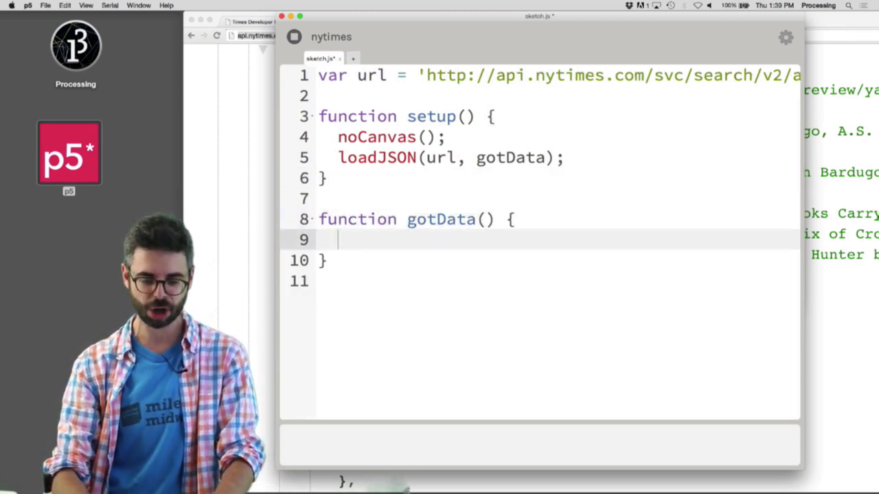
pyautogui.write('pr')
pyautogui.click(559, 219)
pyautogui.write('data')
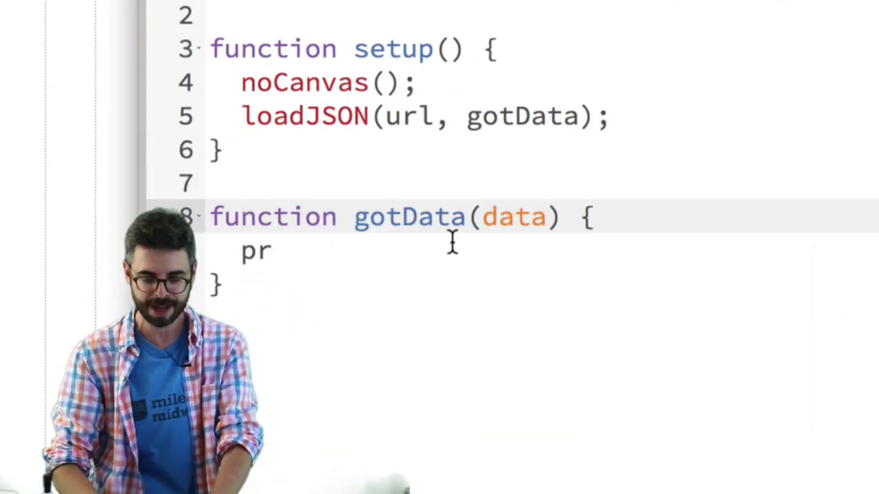
pyautogui.write('intln()')
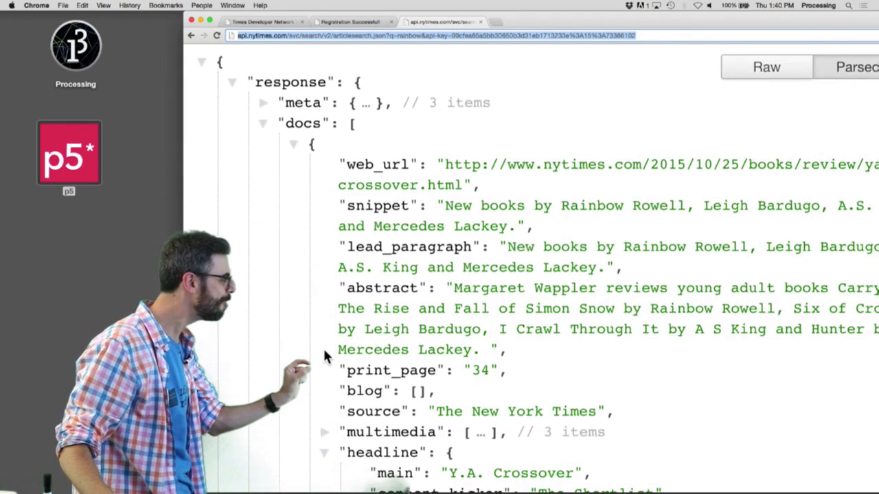
# Scroll through the JSON results in Chrome before returning to the sketch.
pyautogui.scroll(-3)
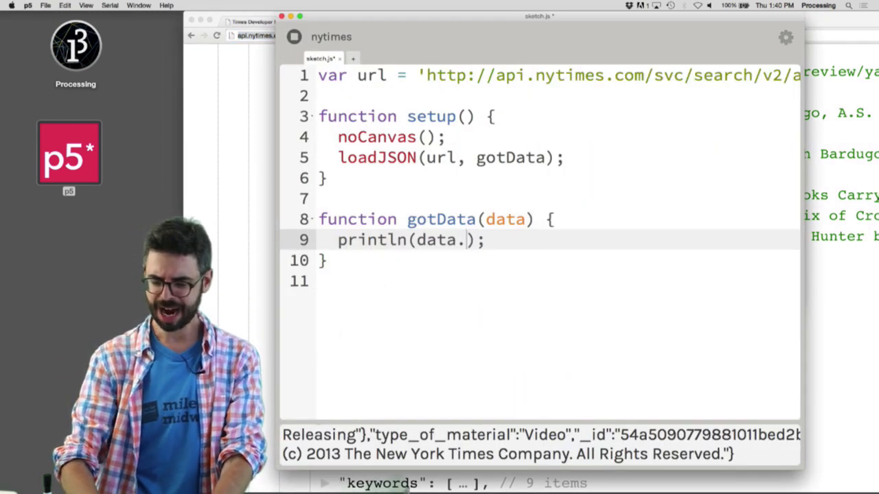
# Print data.response.docs[0].headline.main so the console shows 'Hollywood Dreams'.
pyautogui.write('response.docs[0')
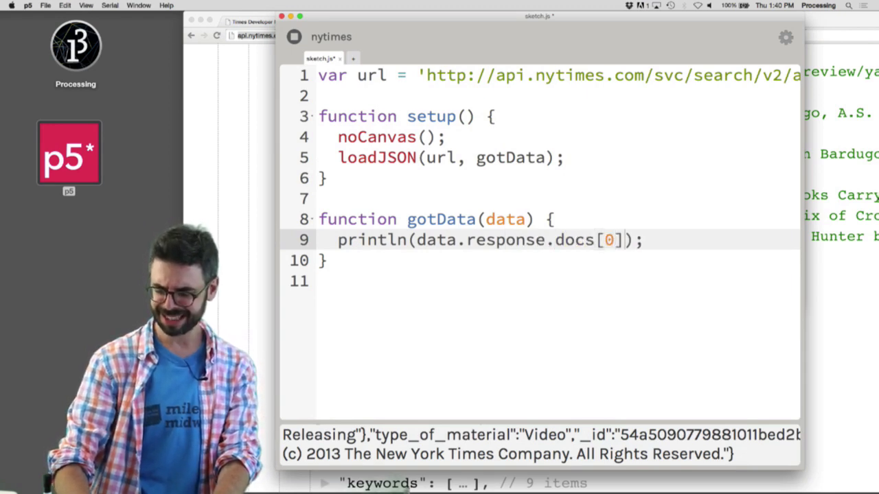
pyautogui.write('.headline.main')
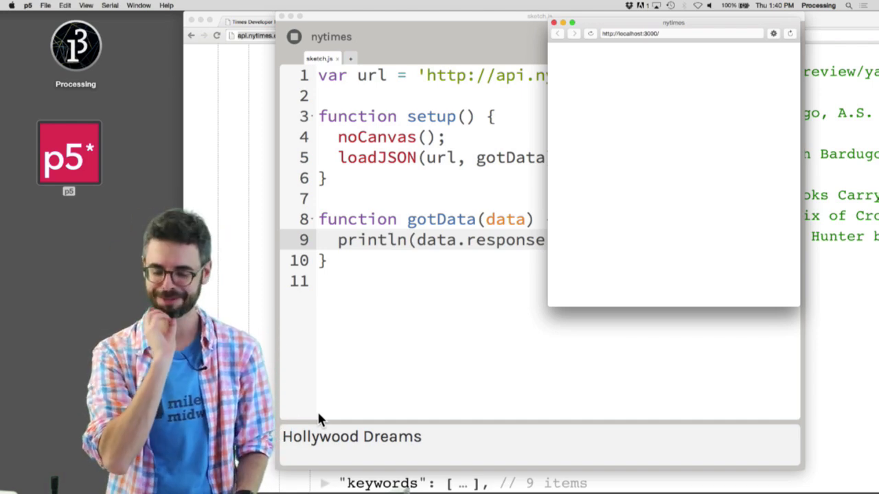
pyautogui.moveTo(336, 429)
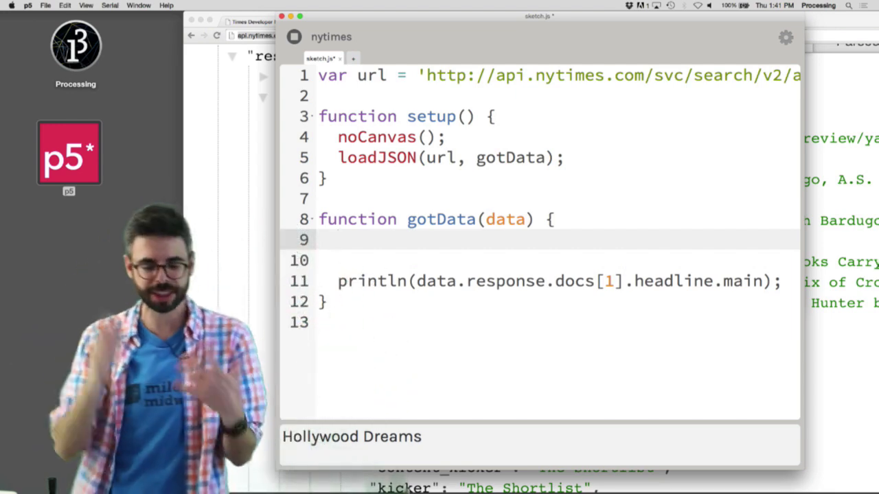
# Assign var articles = data.response.docs and write an empty for loop over articles.length.
pyautogui.write('var articles = data.response')
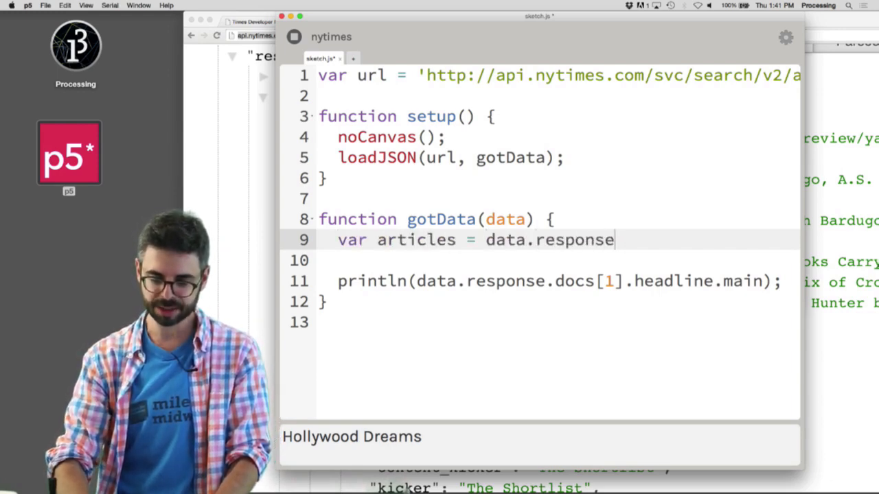
pyautogui.write('.docs;')
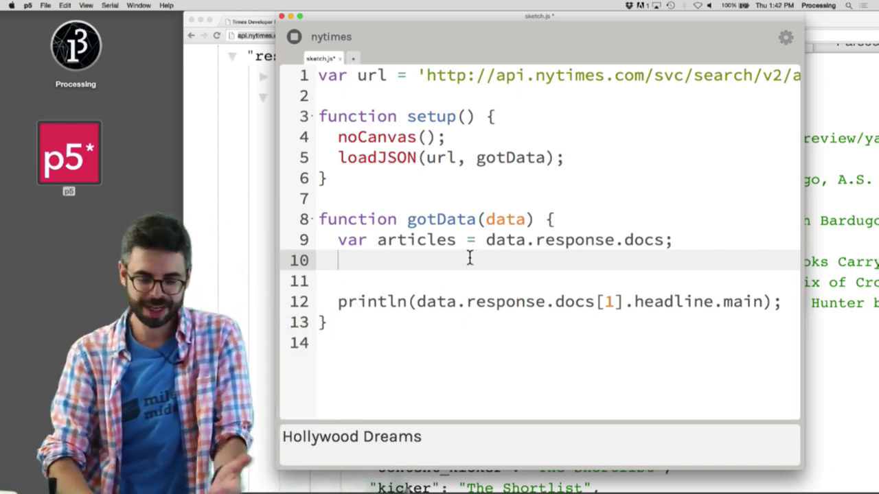
pyautogui.write('for (var i = 0; i <')
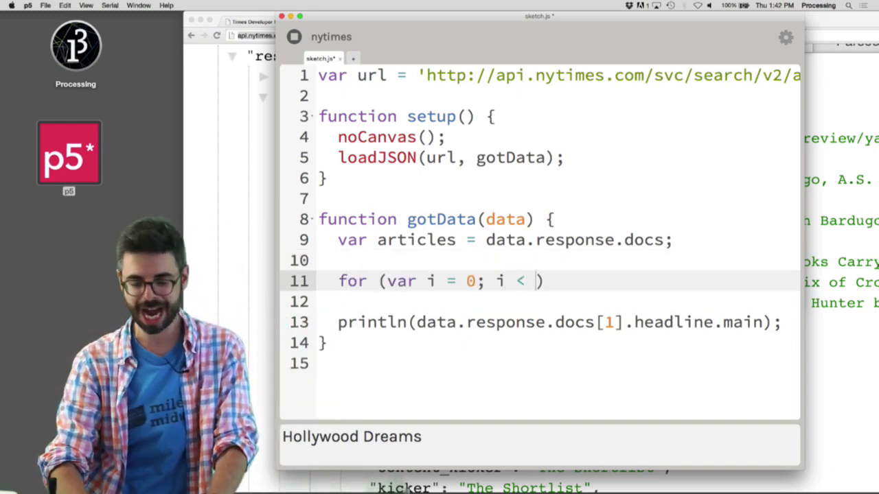
pyautogui.write('articles.length; i')
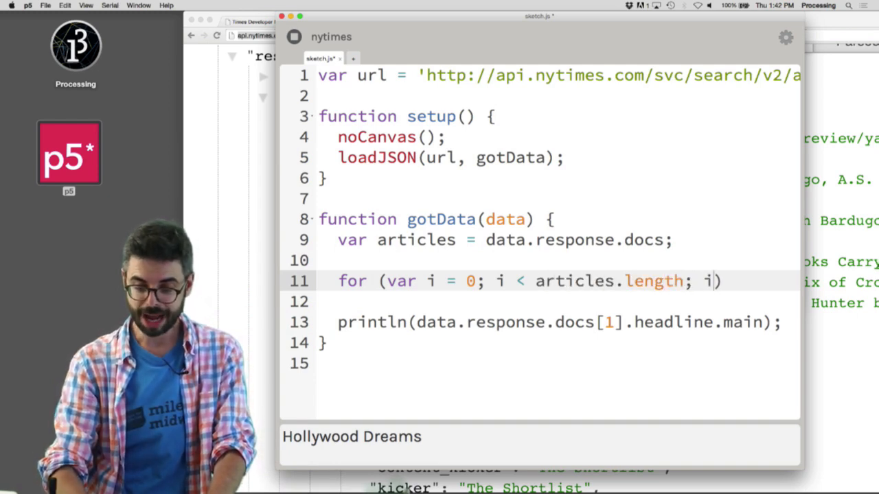
pyautogui.write('++) {')
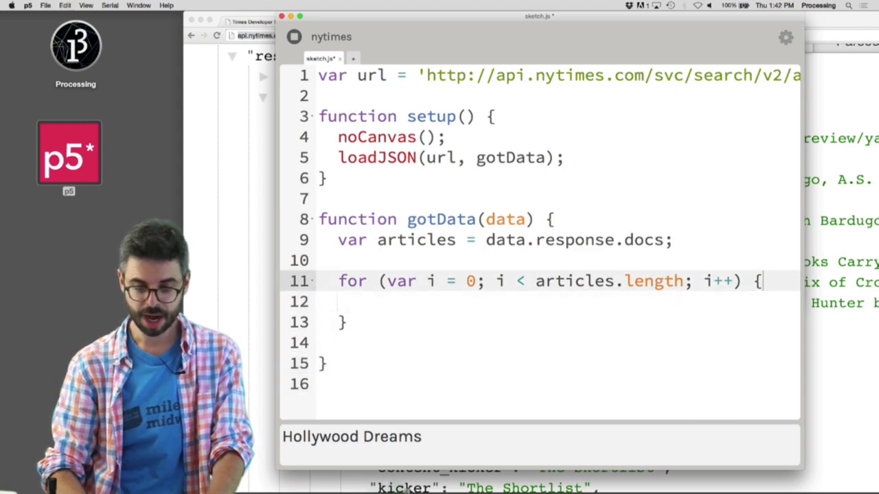
# Comment out the pasted println line and add createP(articles[i].headline.main) inside the loop.
pyautogui.write('println(data.response.docs[1].headline.main);')
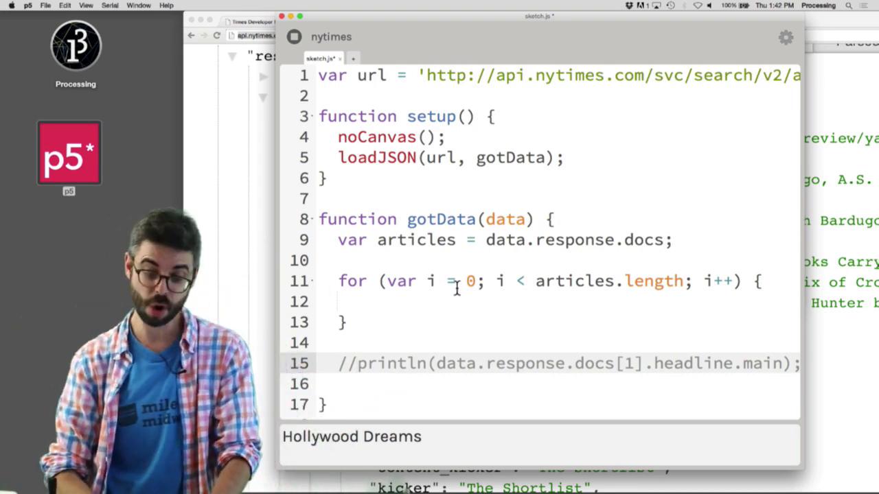
pyautogui.write('crea')
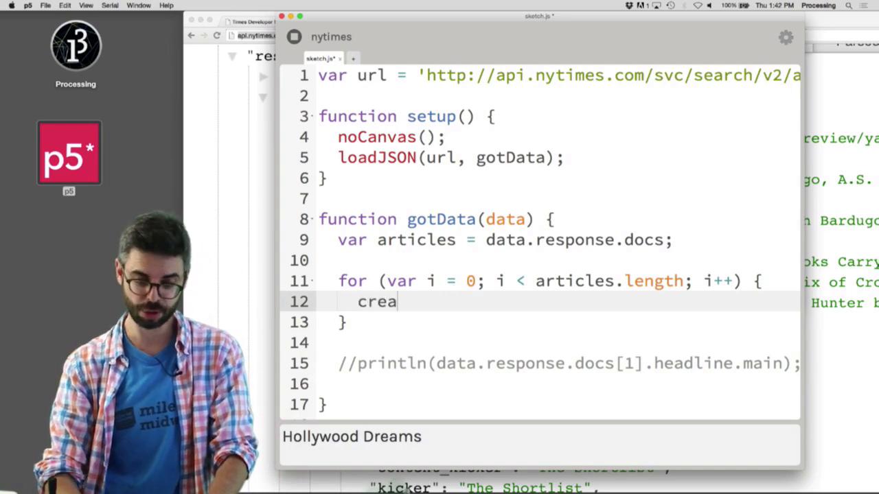
pyautogui.write('teP(artice)')
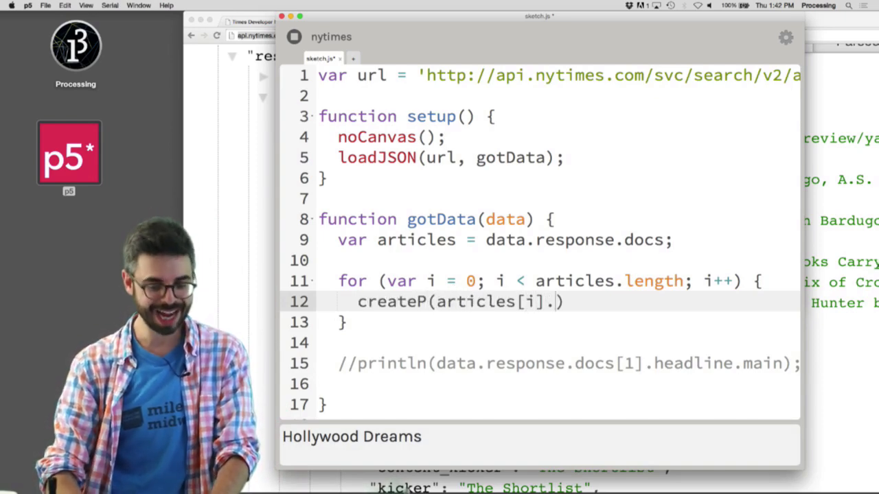
pyautogui.write('headline')
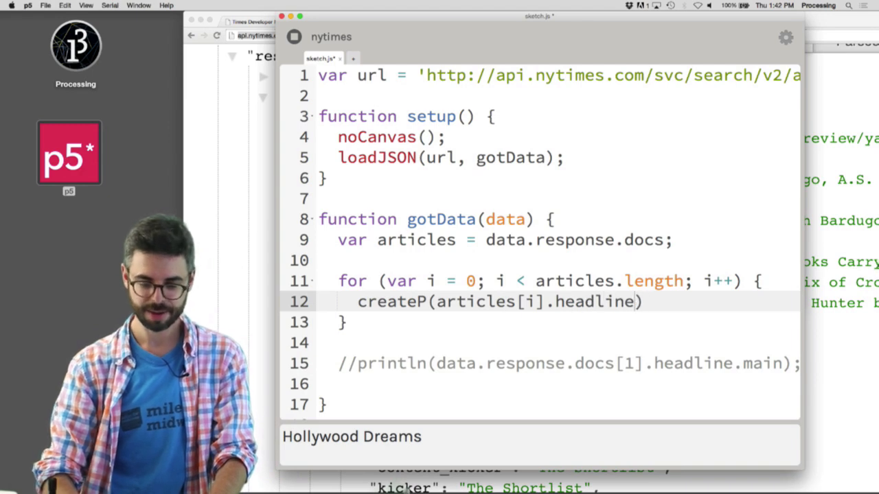
pyautogui.write('.main);')
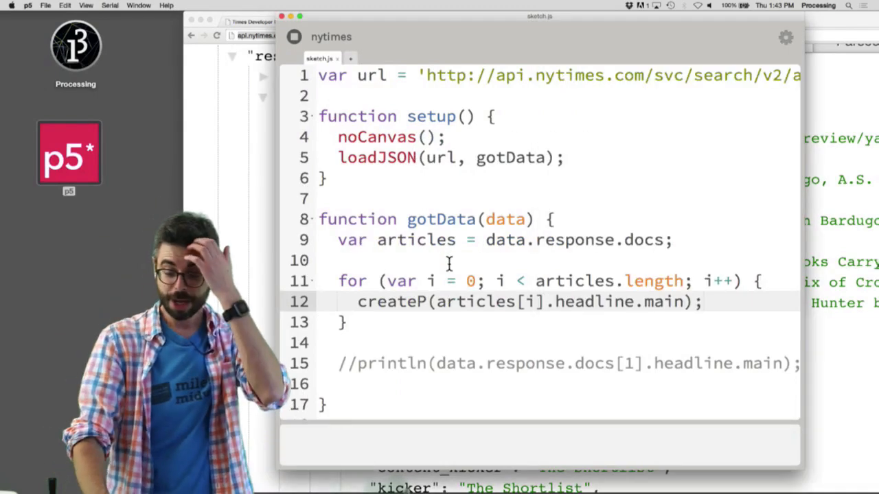
# Use createElement('h1', ...) for the headline and add createP(articles[i].snippet), then run the sketch.
pyautogui.press('Backspace')
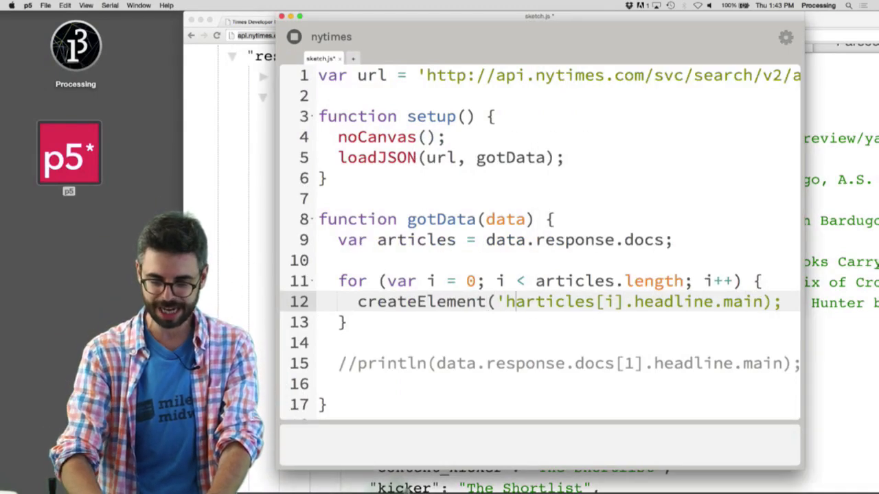
pyautogui.write("1',·")
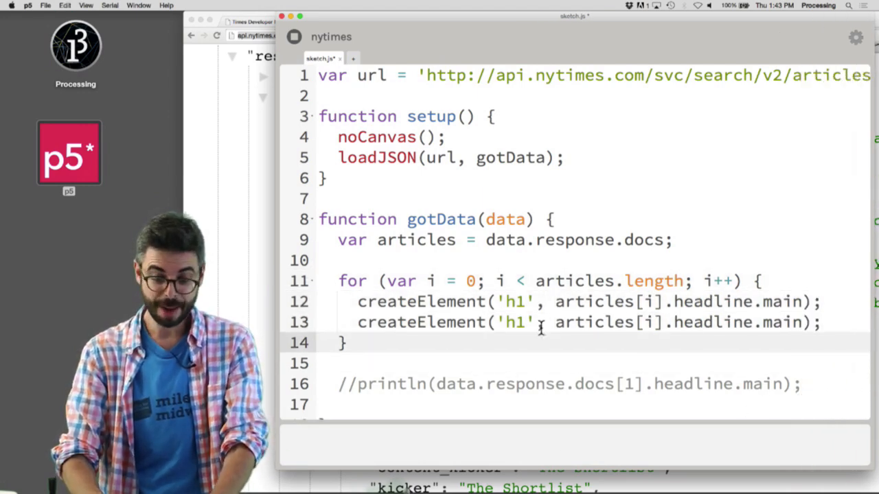
pyautogui.write('createP')
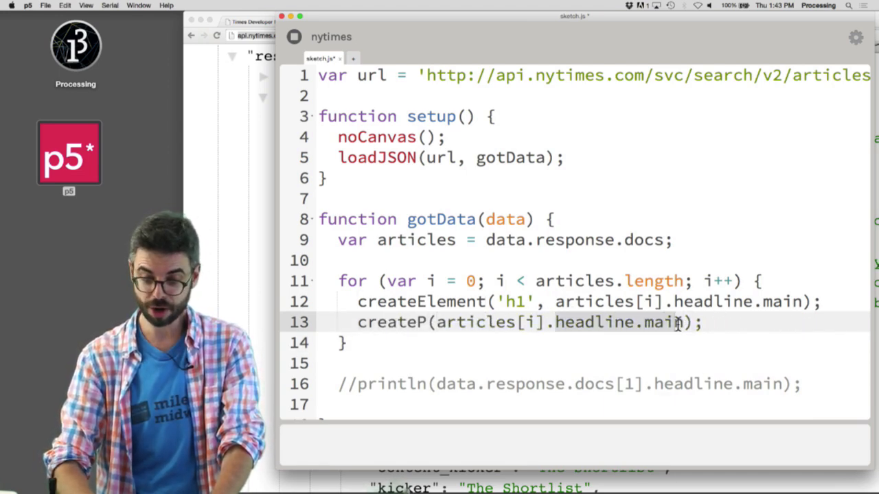
pyautogui.write('.snippet')
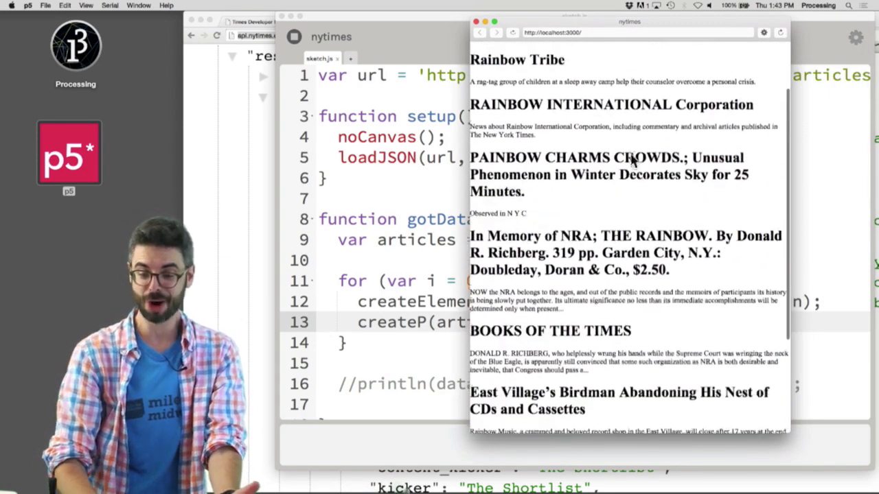
# Change the query to porcupine and rerun the sketch to browse the porcupine results.
pyautogui.scroll(-3)
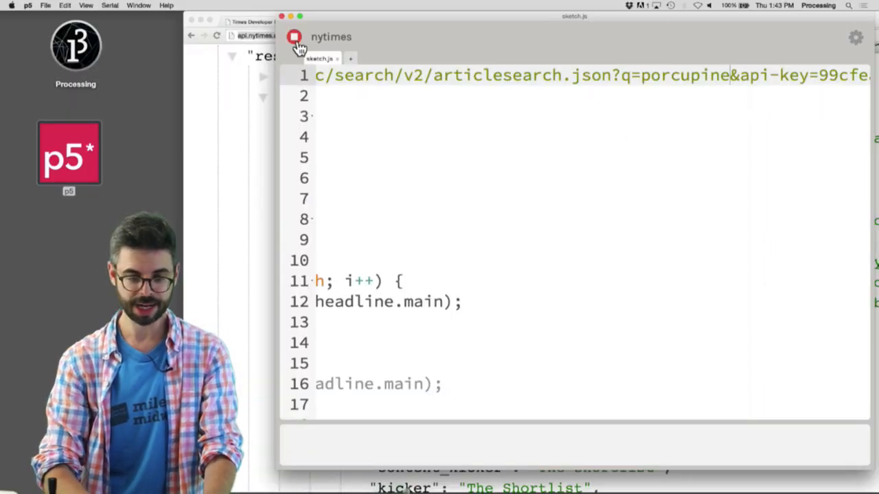
pyautogui.click(294, 36)
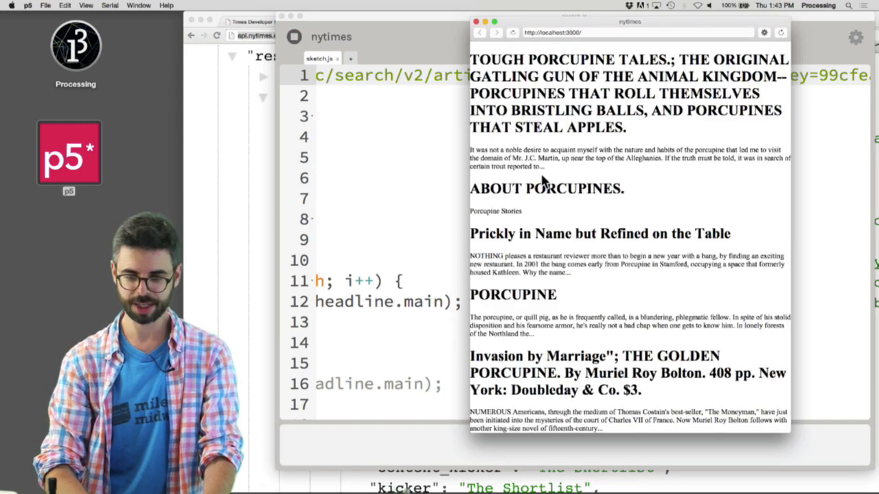
pyautogui.scroll(-3)
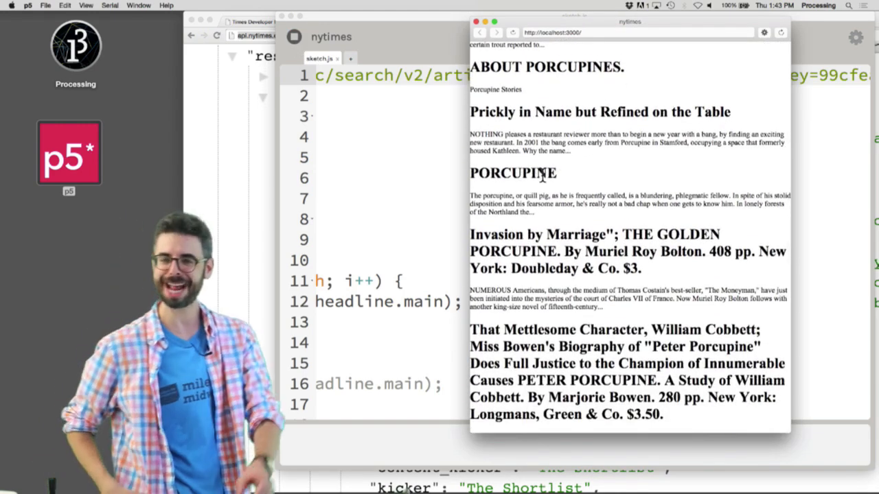